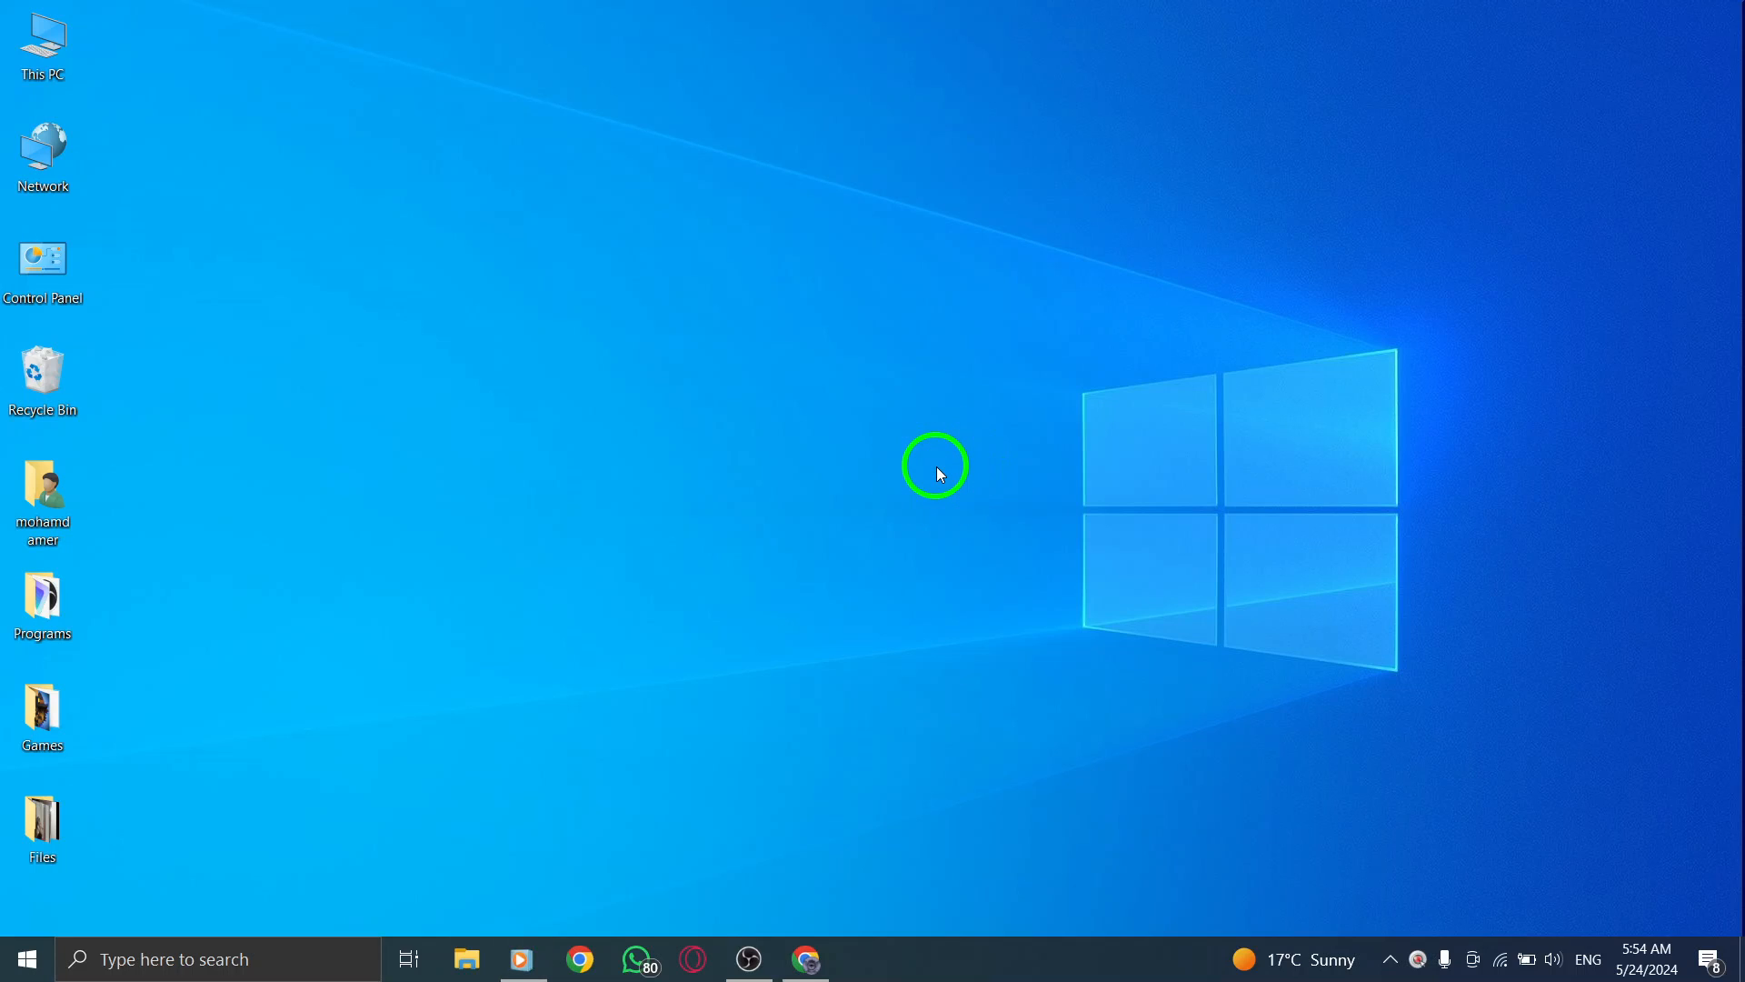
- Bring up Messenger in Chrome and enter the conversation with the top contact showing a missed video call
{"action": "left_click", "coordinate": [41, 605]}
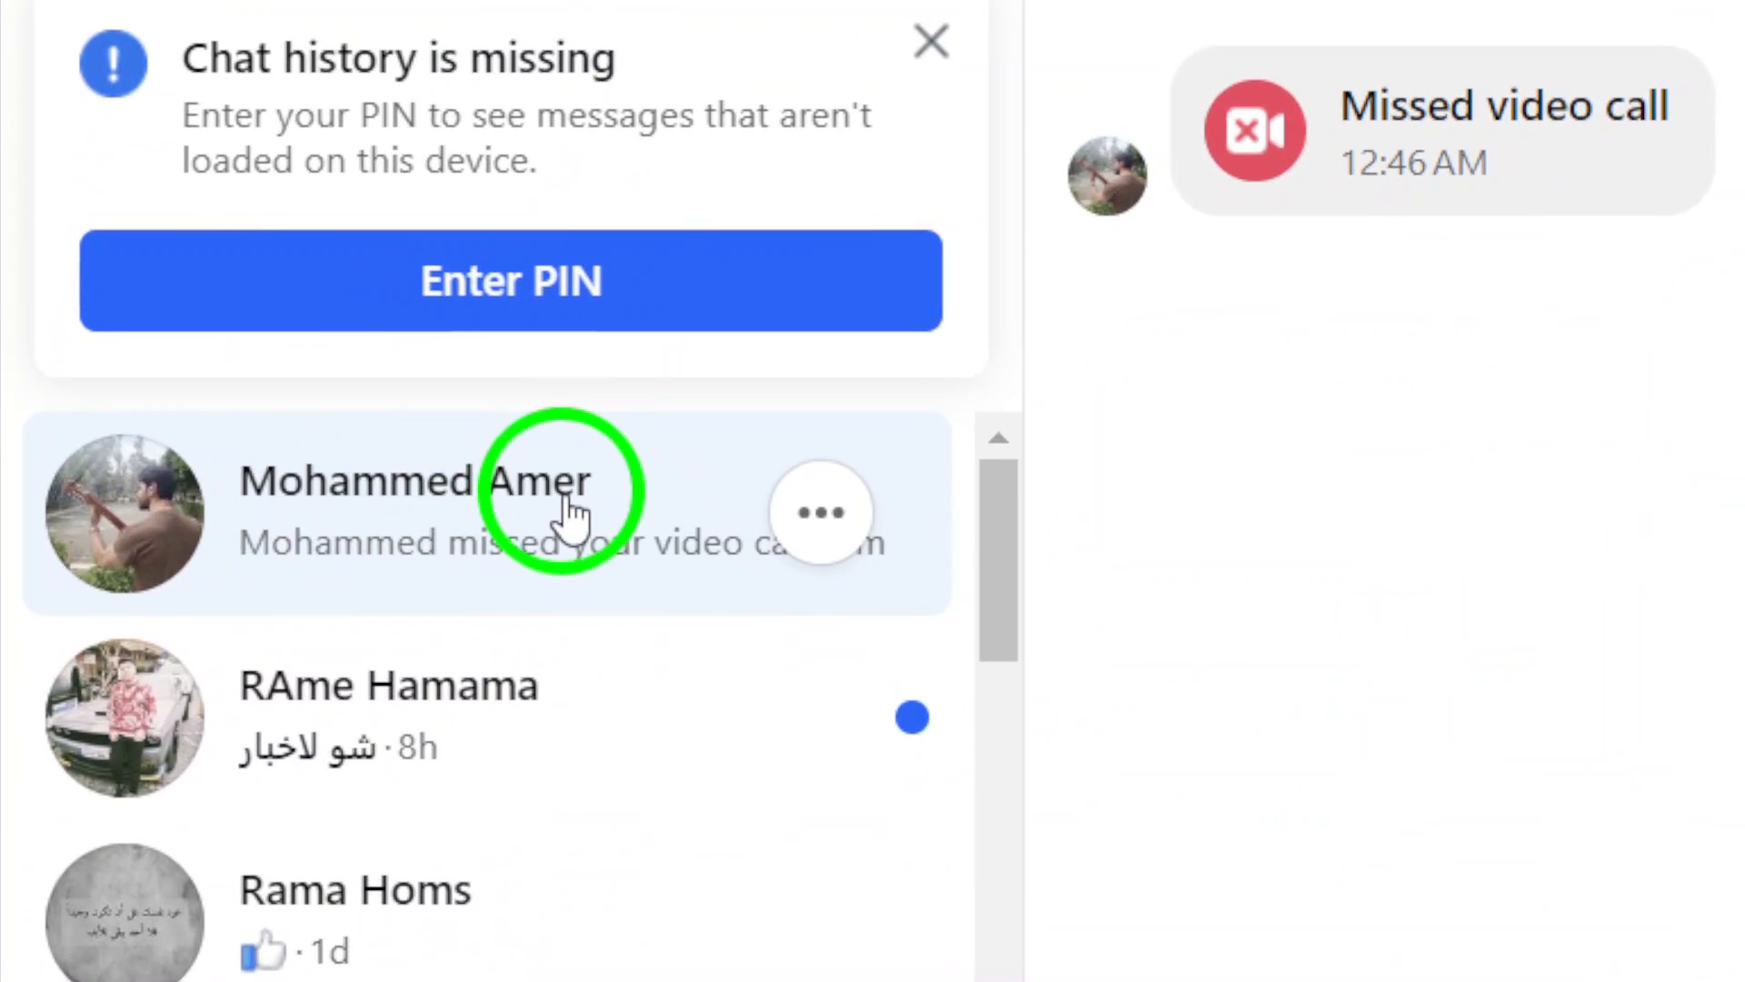
{"action": "left_click", "coordinate": [412, 484]}
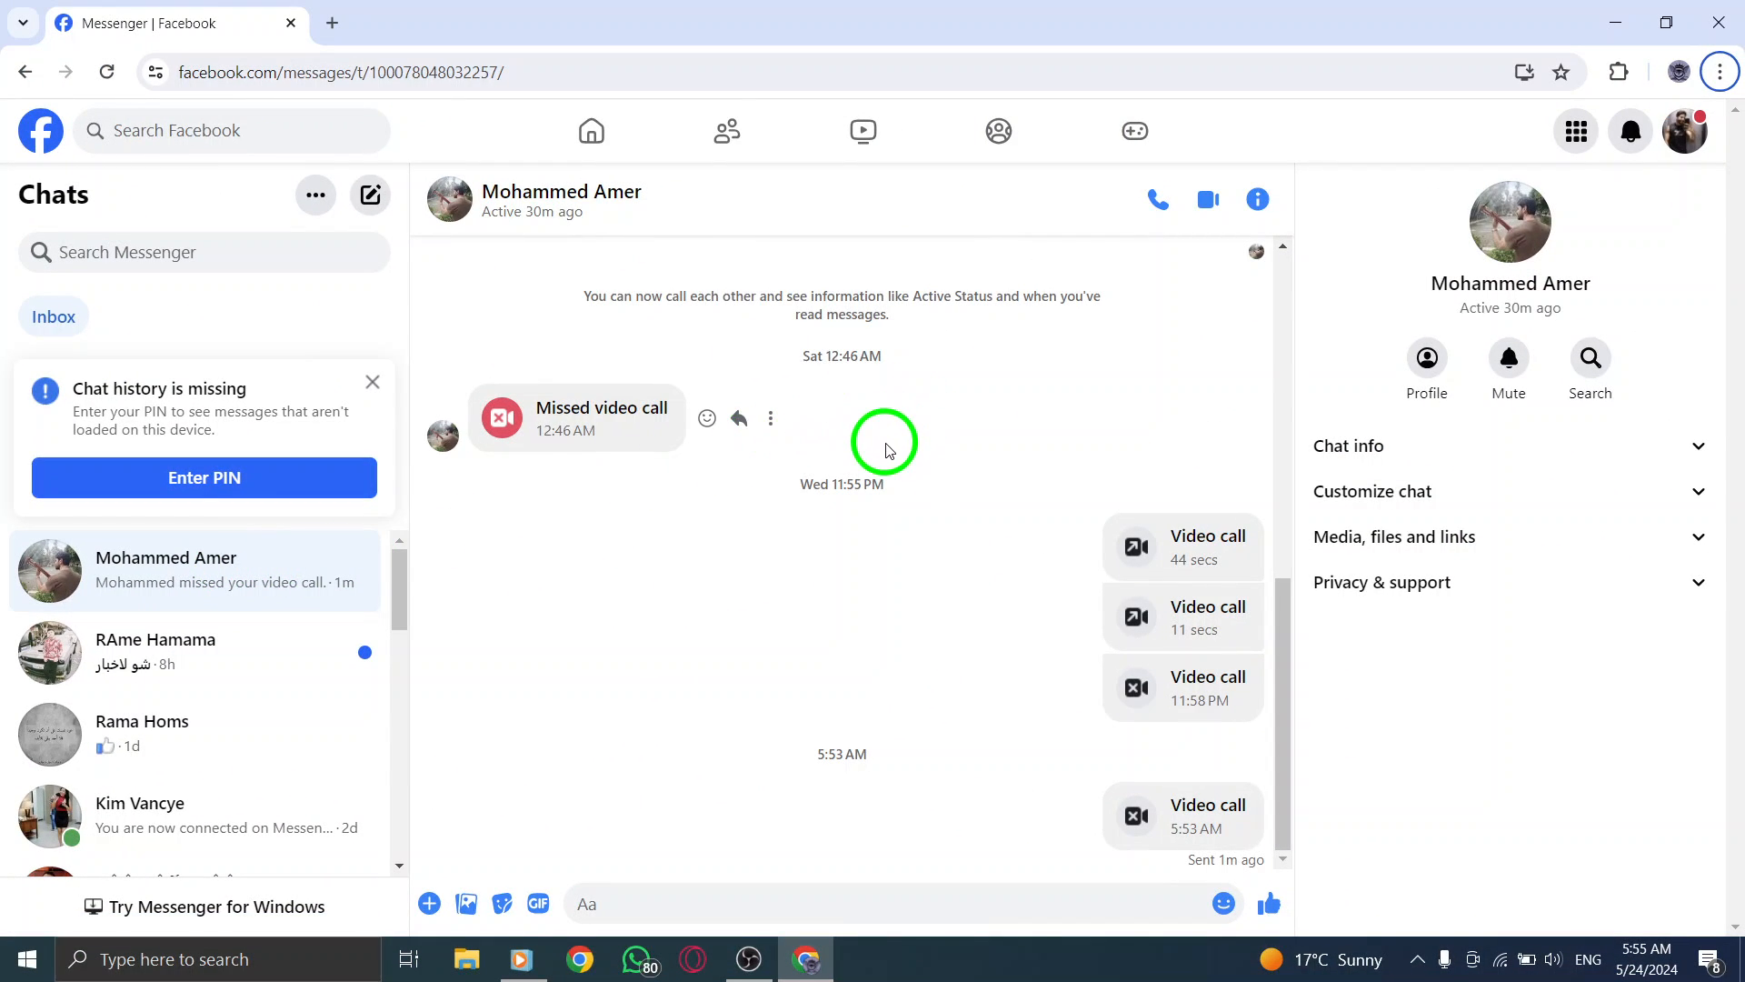
{"action": "mouse_move", "coordinate": [1208, 199]}
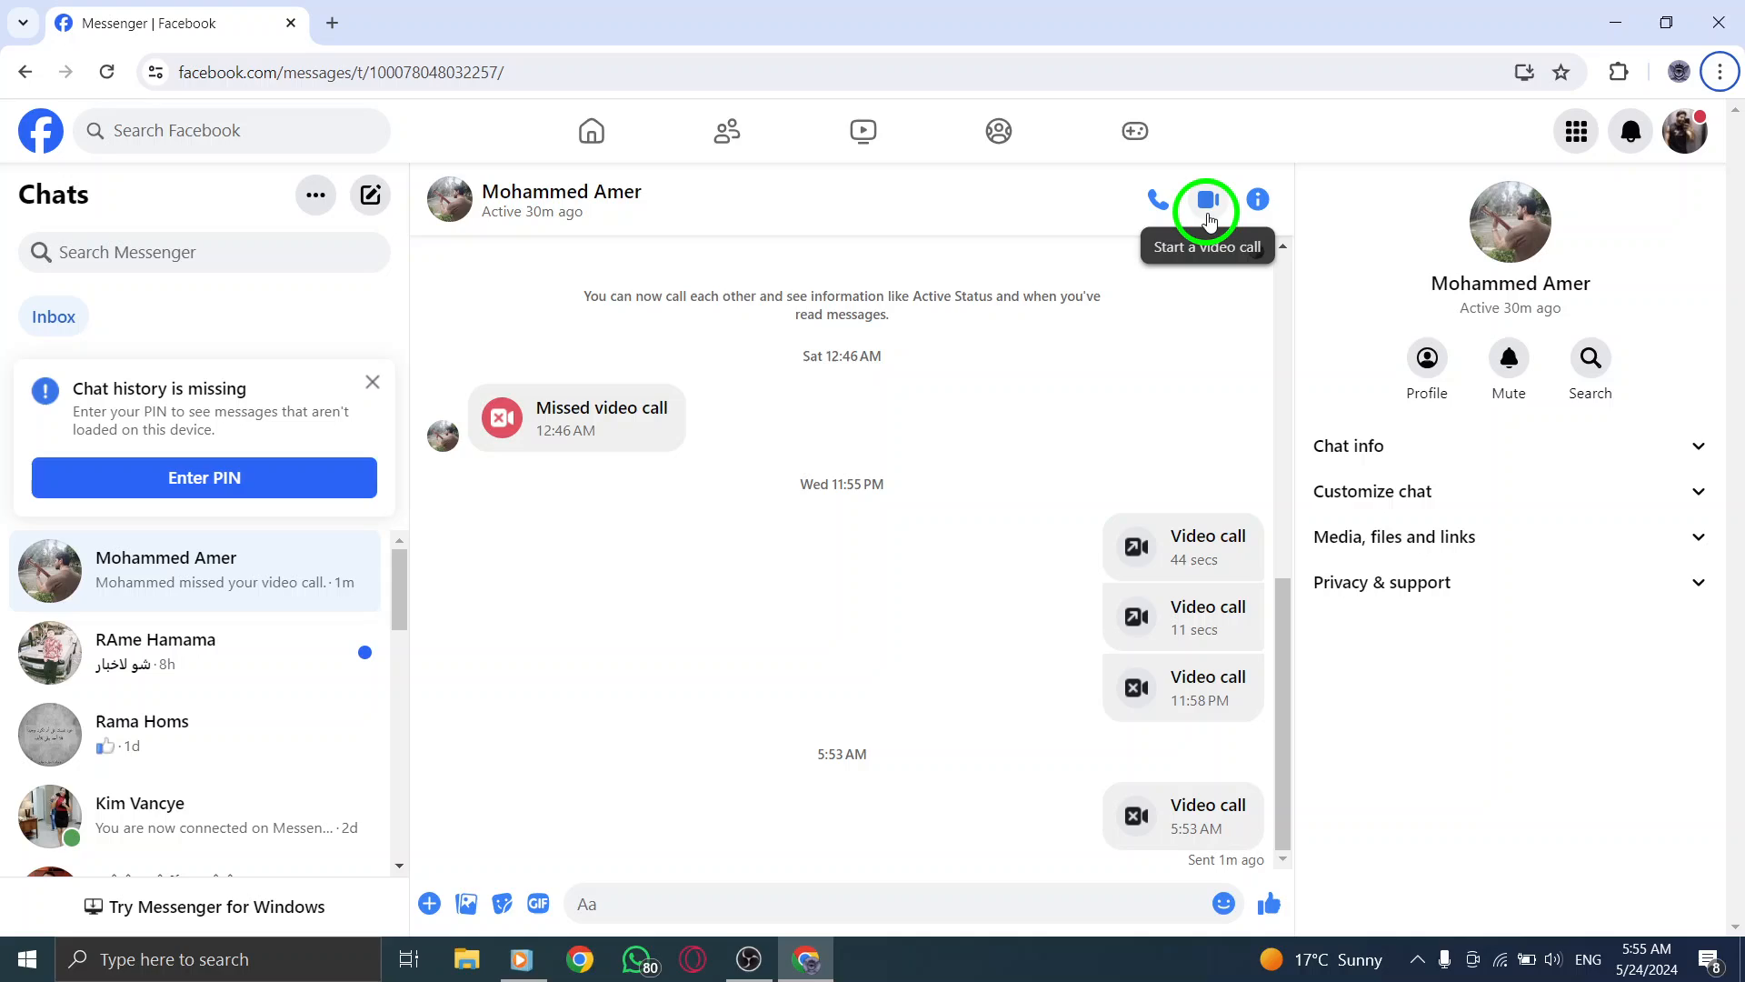
- Place a video call to the contact and dismiss the ended call, leaving a new 5:55 AM call entry in the chat
{"action": "left_click", "coordinate": [1205, 199]}
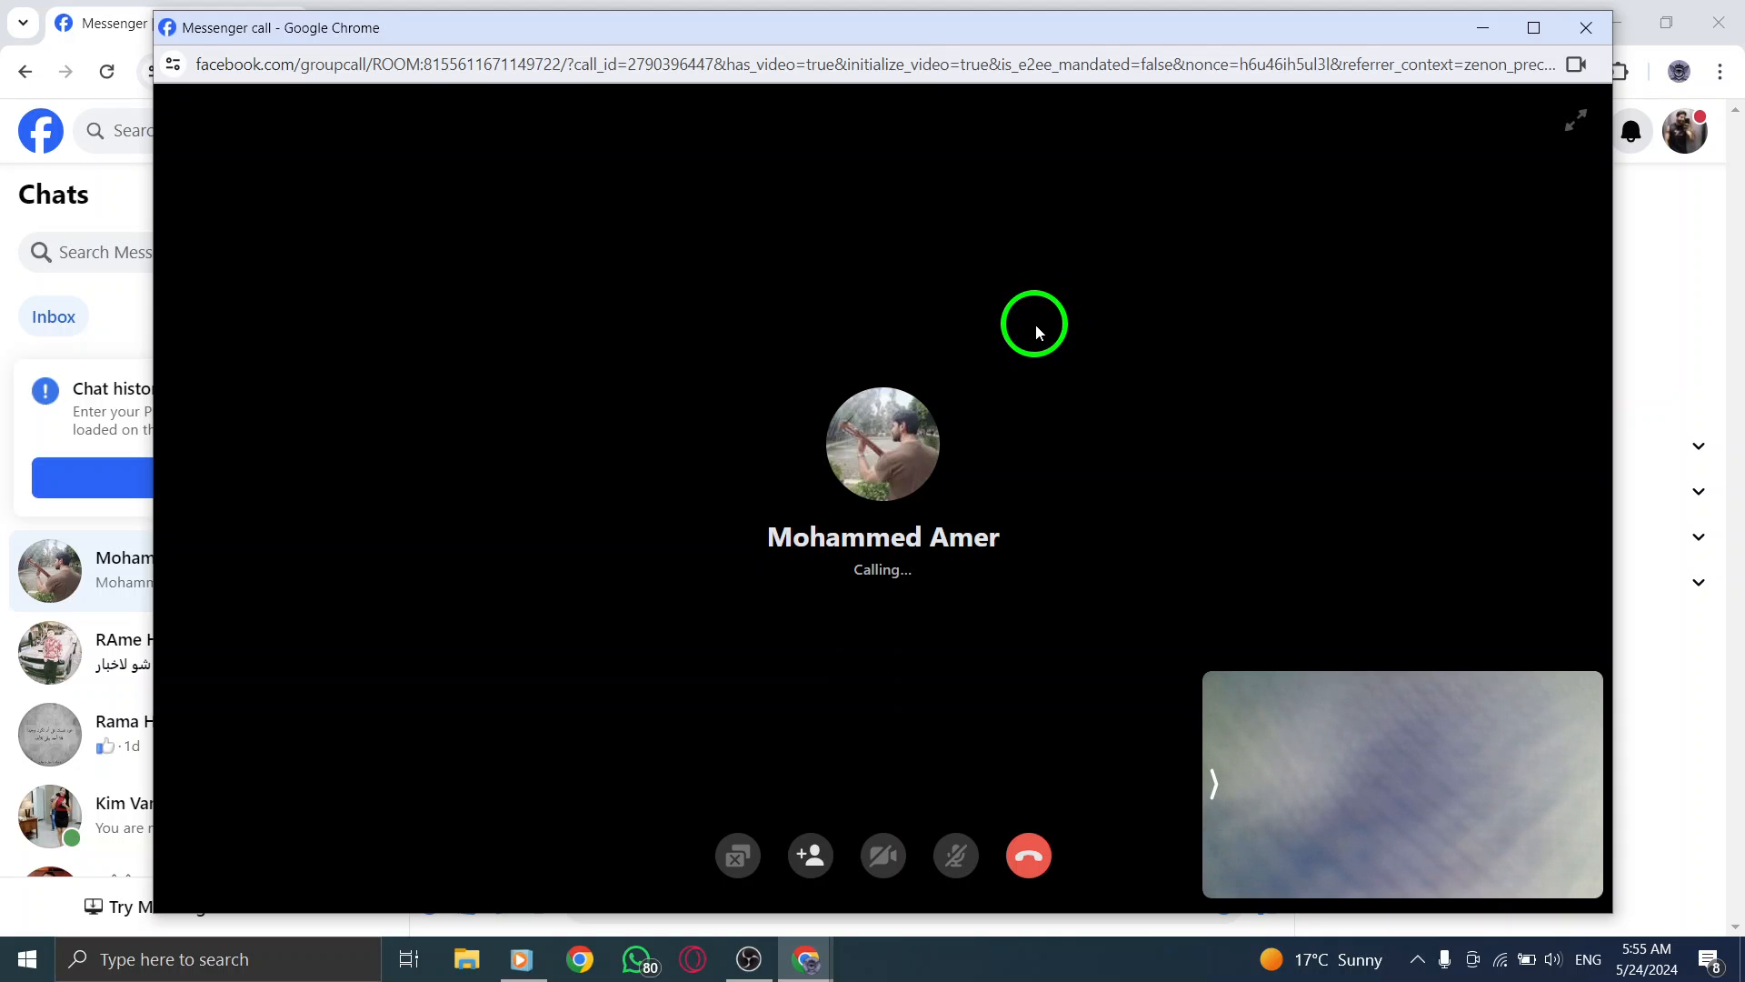
{"action": "mouse_move", "coordinate": [1050, 737]}
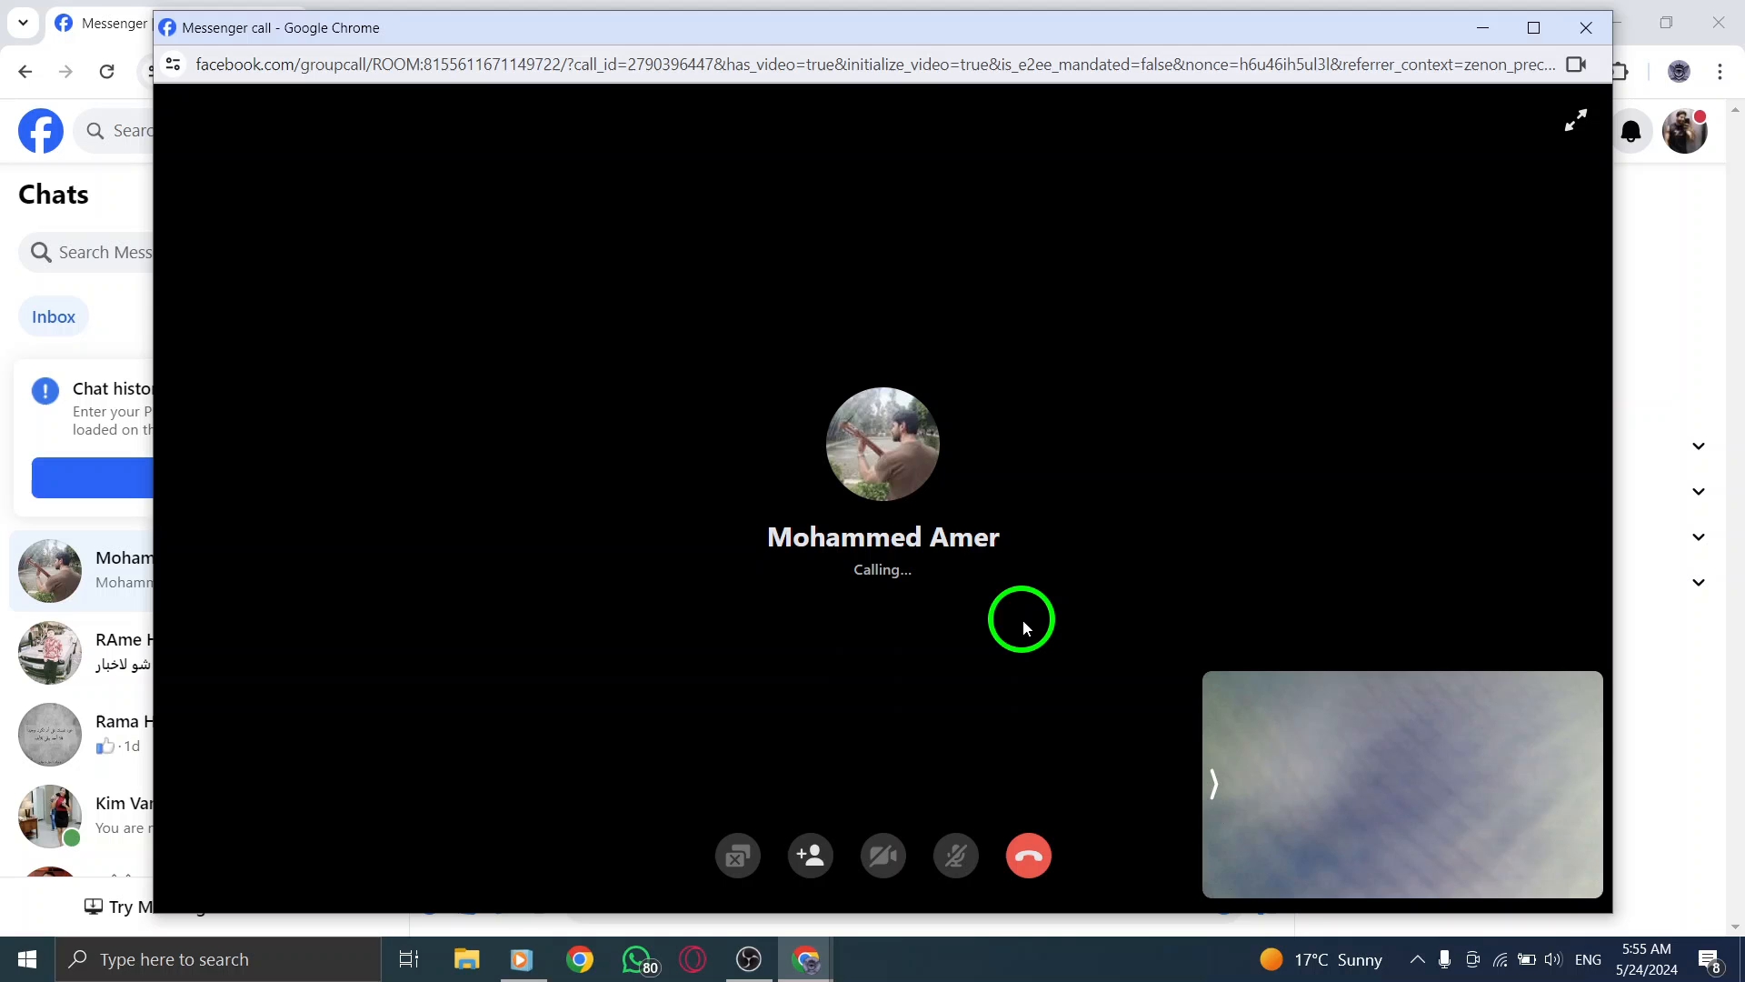
{"action": "mouse_move", "coordinate": [986, 680]}
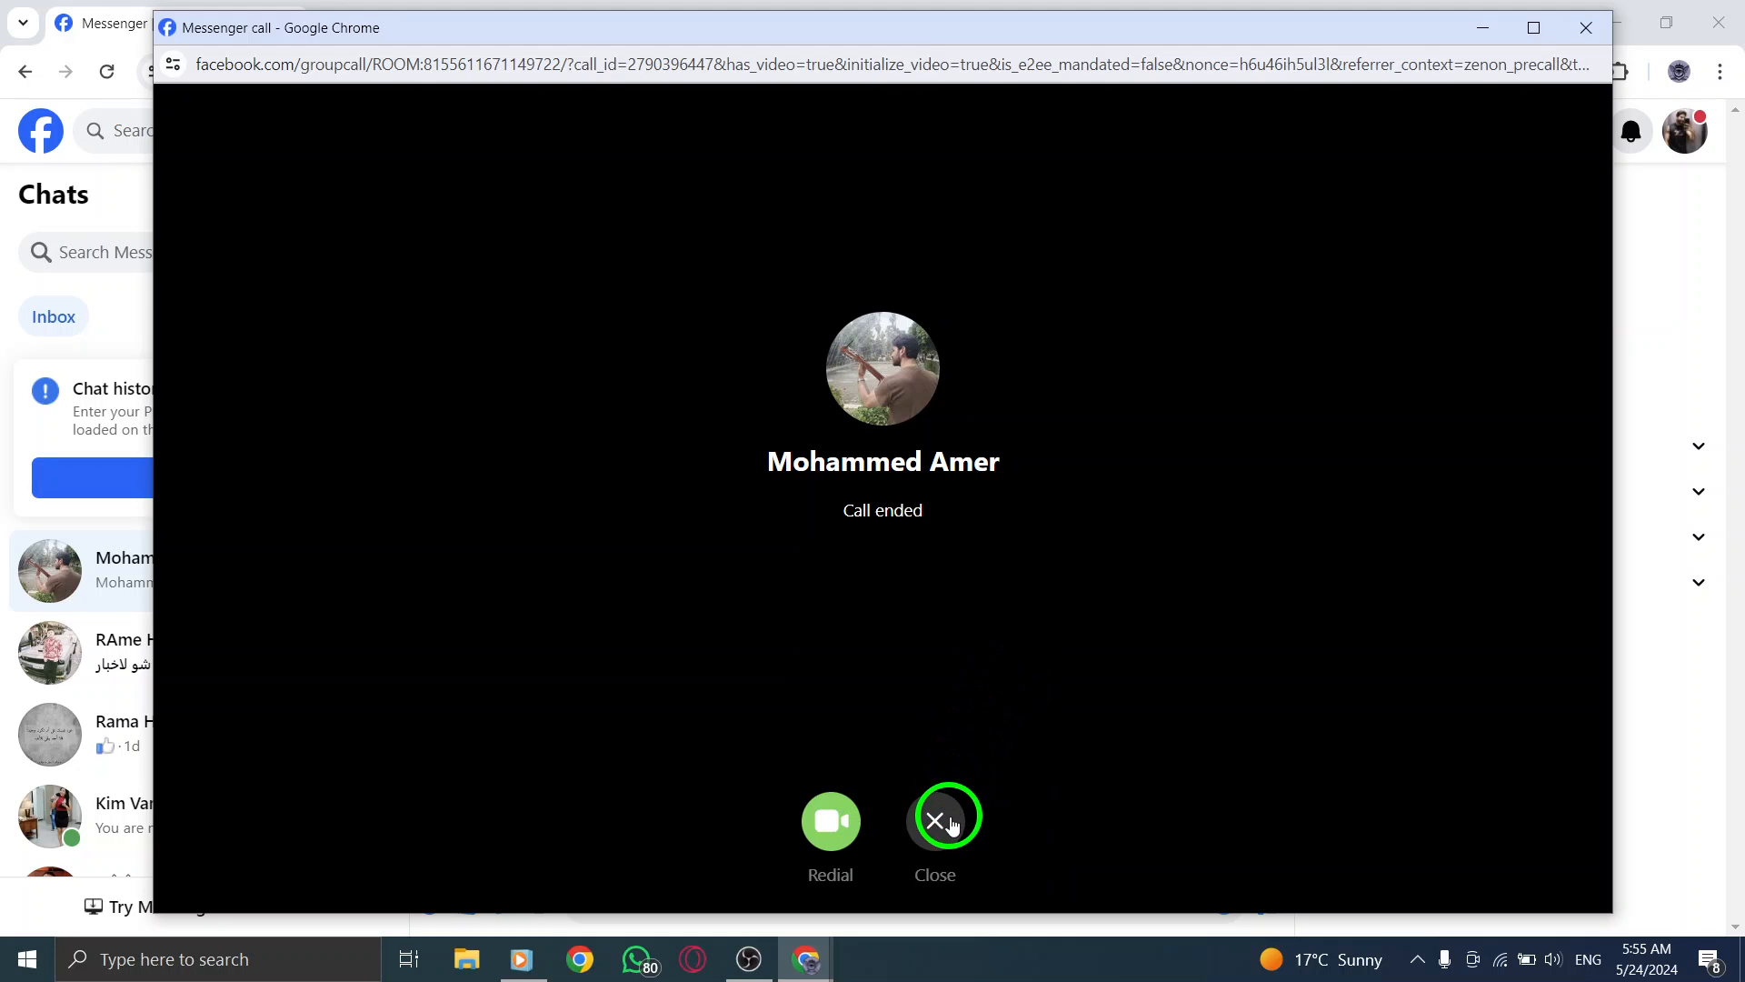
{"action": "left_click", "coordinate": [944, 818]}
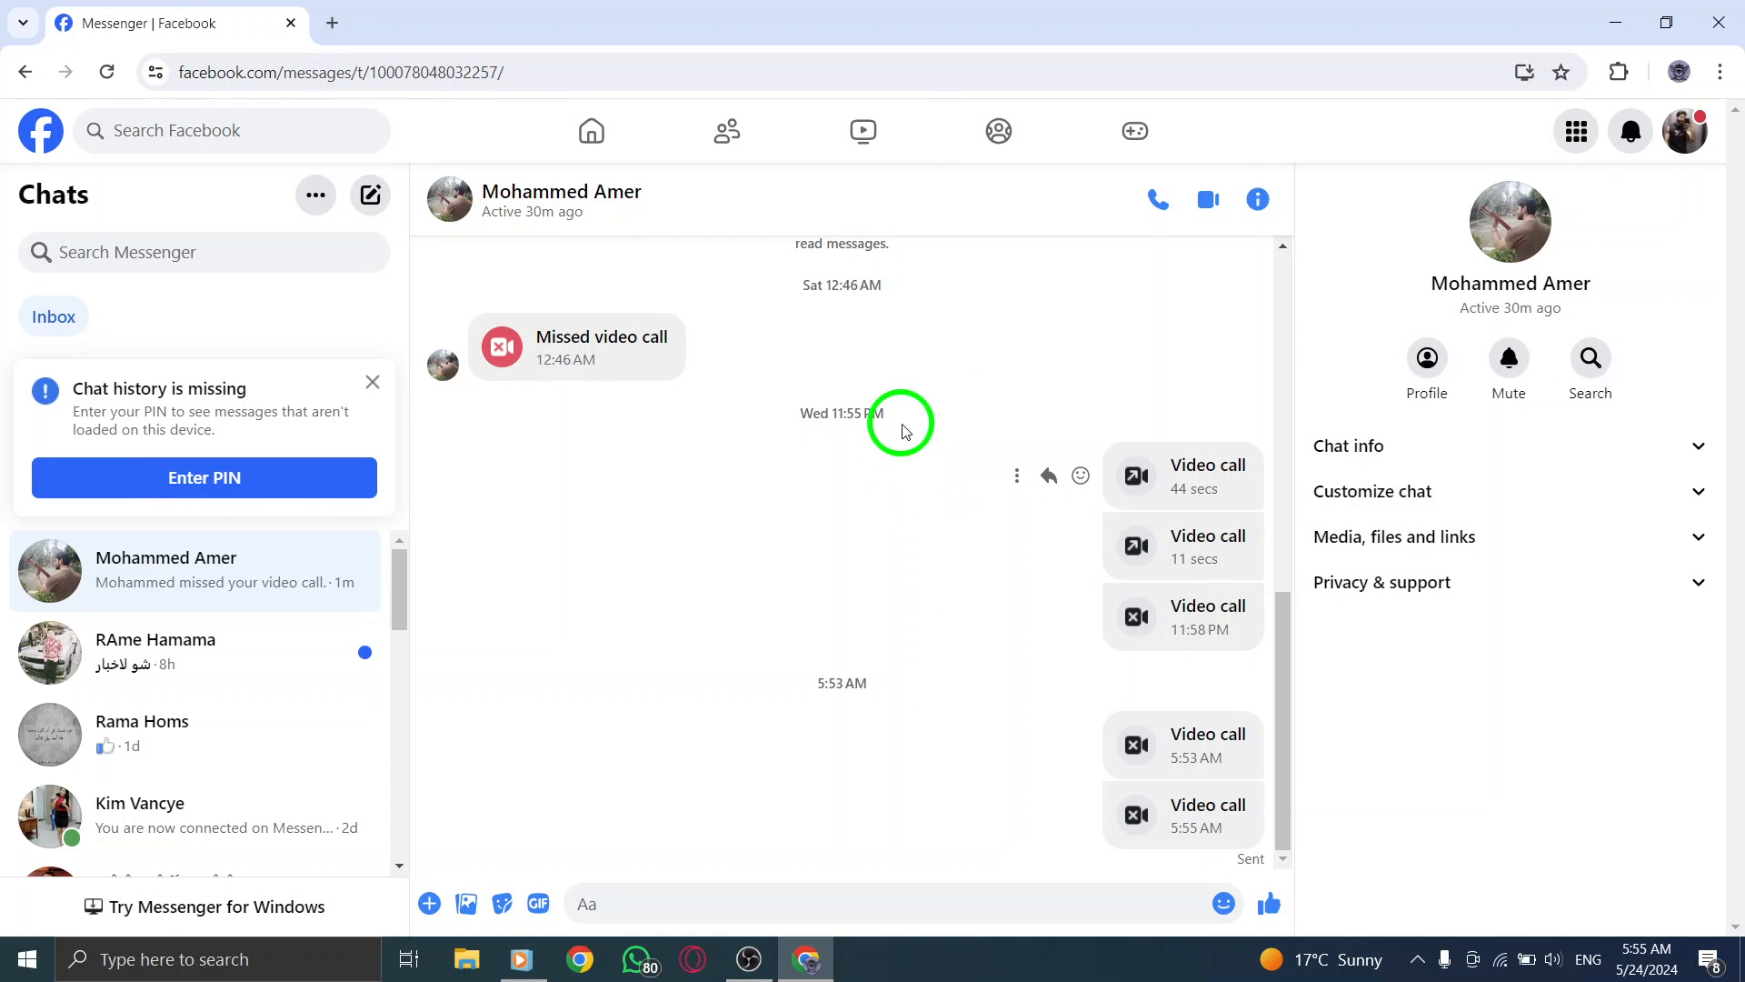